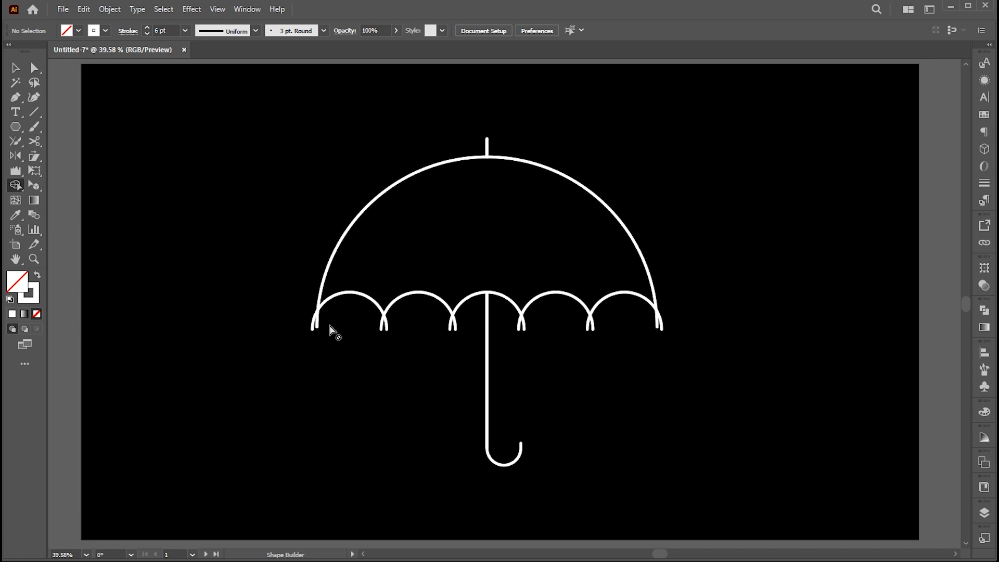
Trim the overlapping ends on the umbrella's right scallop with the Join Tool so the curves meet cleanly
left_click(14, 68)
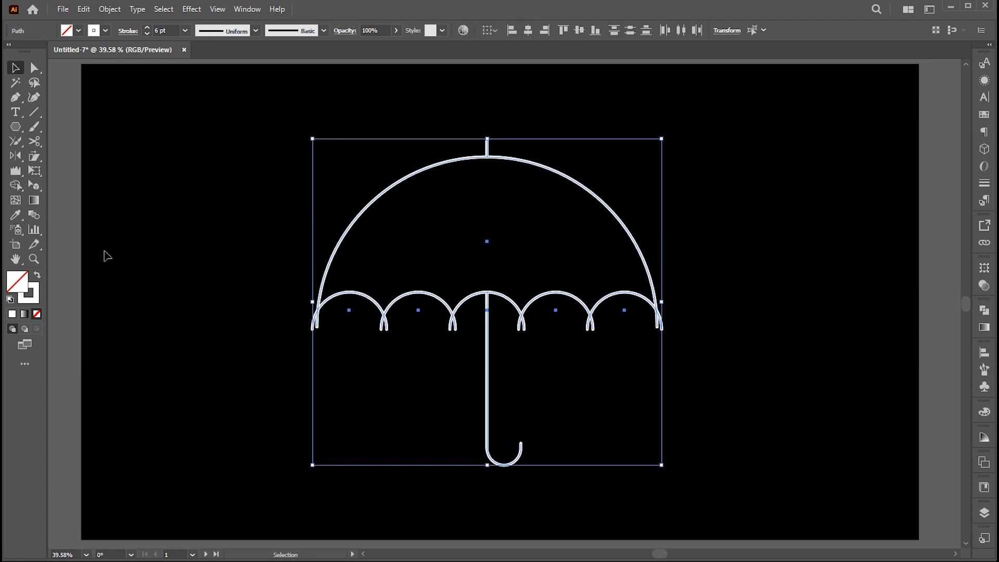
left_click(15, 185)
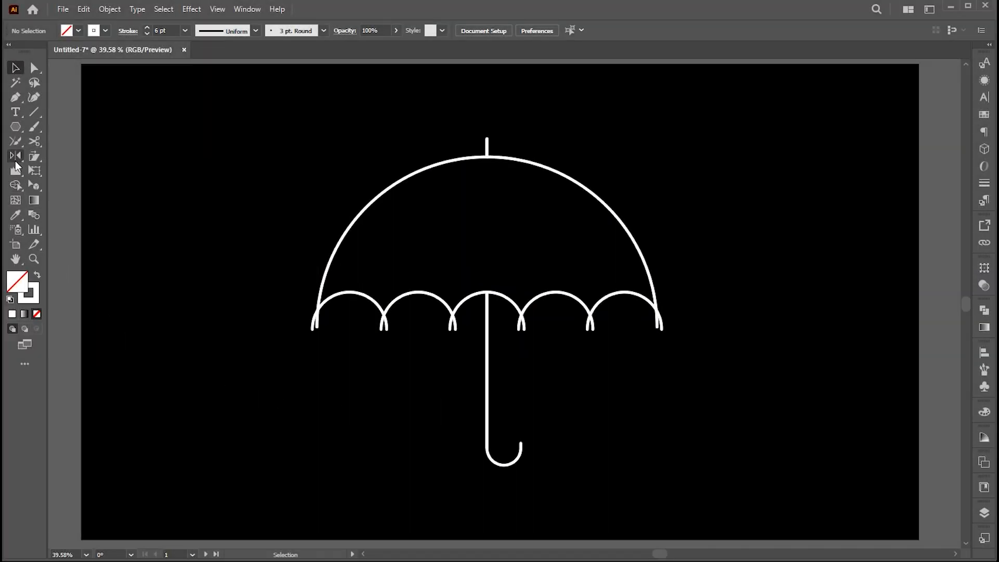
left_click(15, 139)
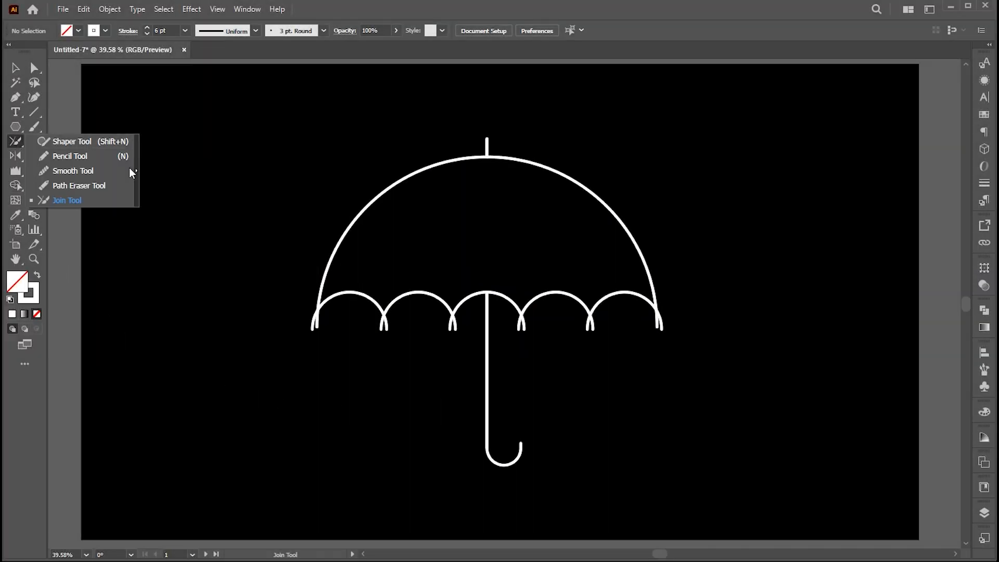
left_click(66, 201)
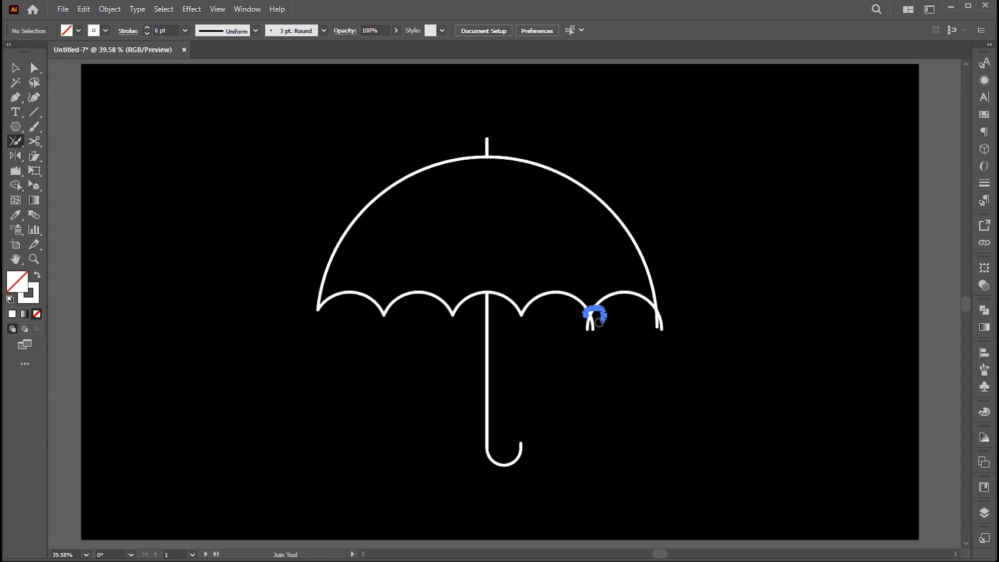
left_click(594, 319)
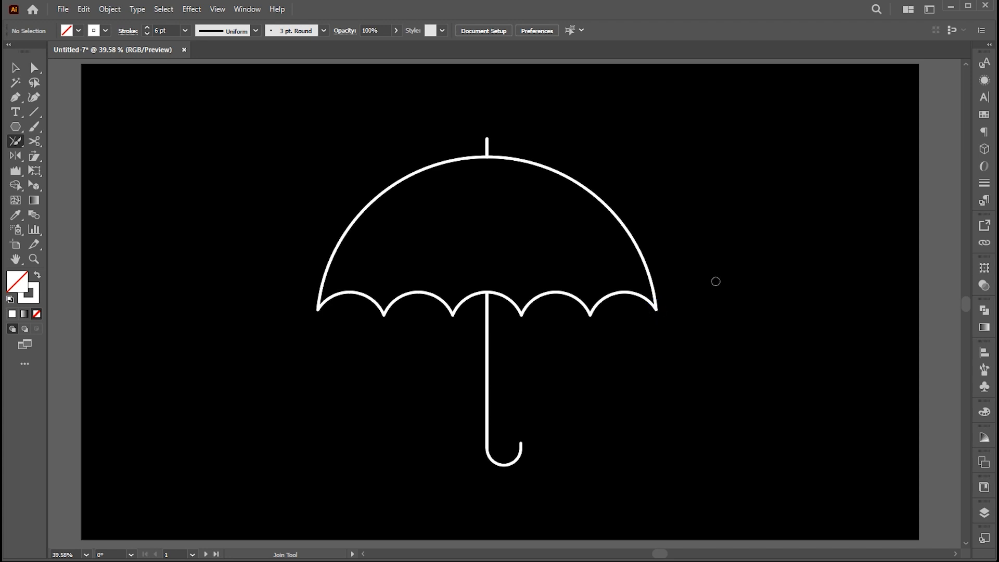
left_click(15, 69)
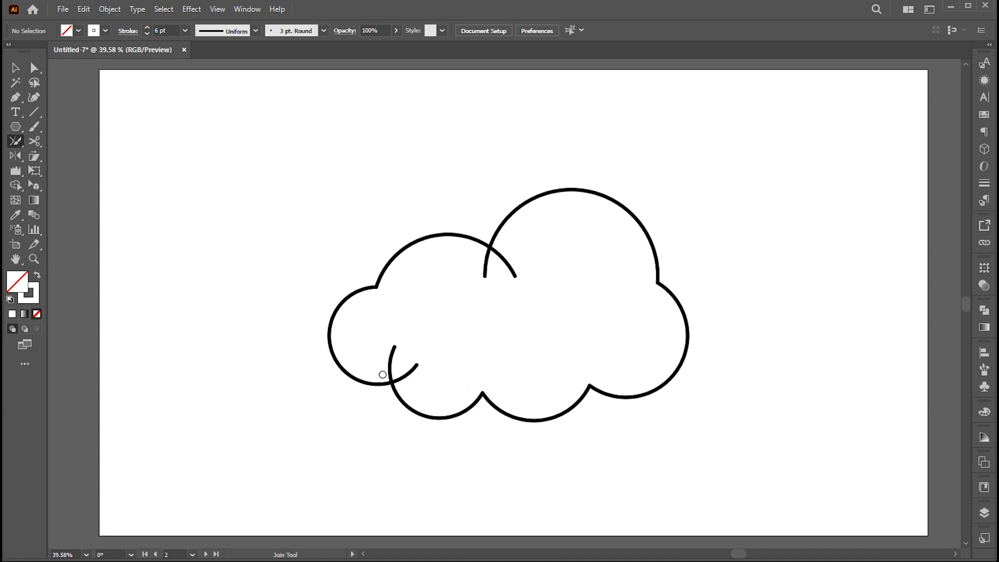
Join the overlapping arc ends at the cloud's lower left with the Join Tool
left_click(489, 251)
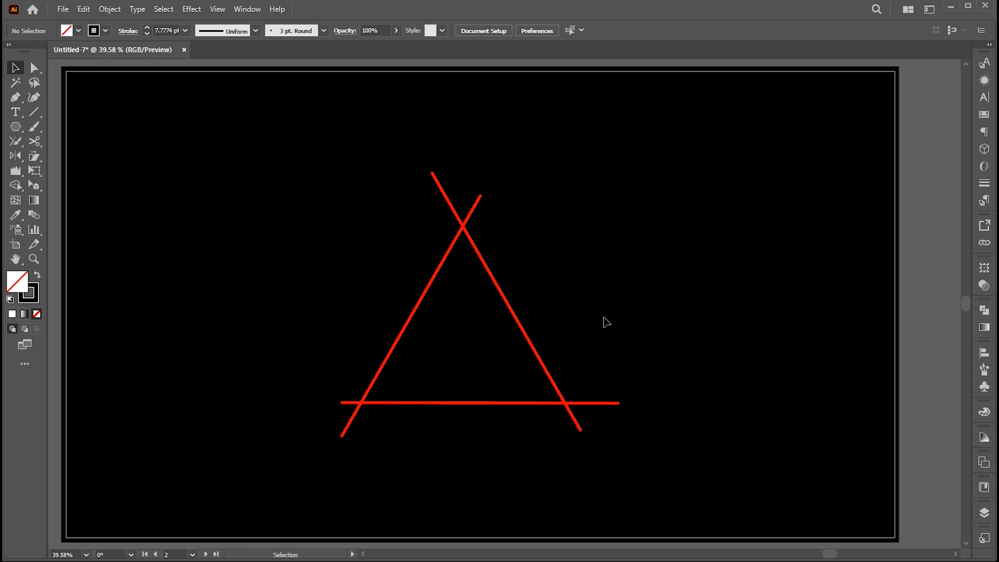
Join the crossing red lines at the triangle's top corner with the Join Tool
left_click(15, 139)
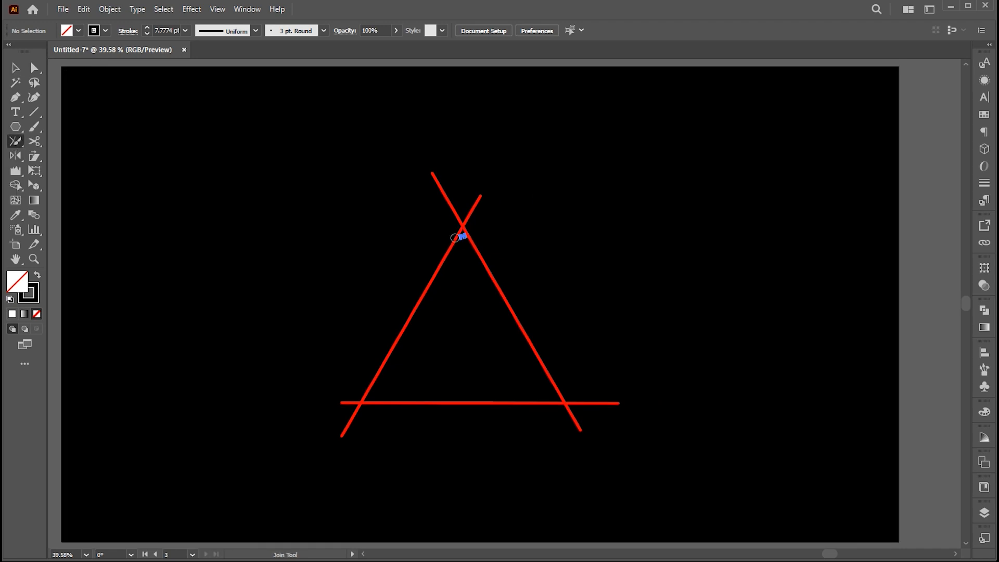
left_click(456, 239)
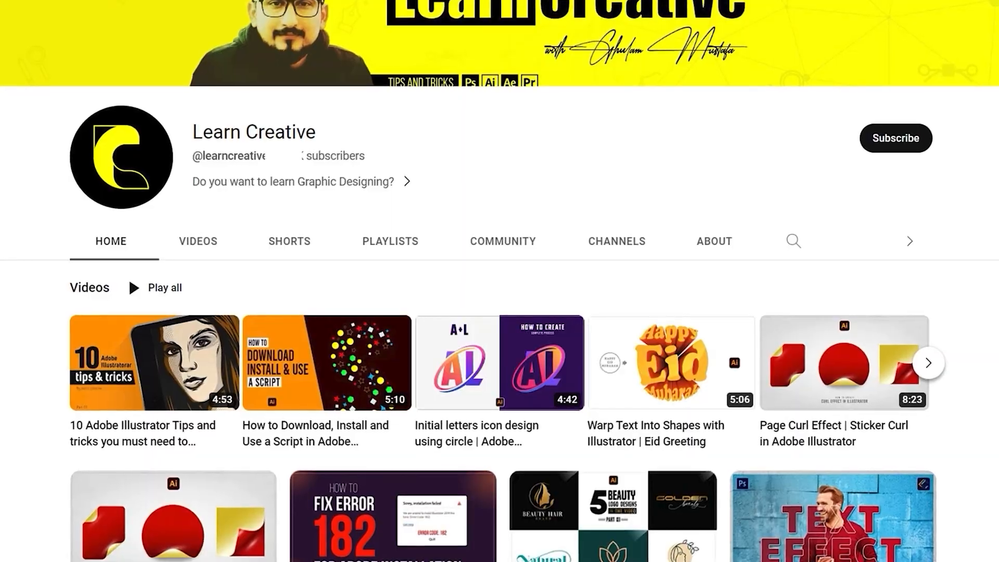
Scroll down the Learn Creative channel's video list to see more tutorials
scroll("down", 3)
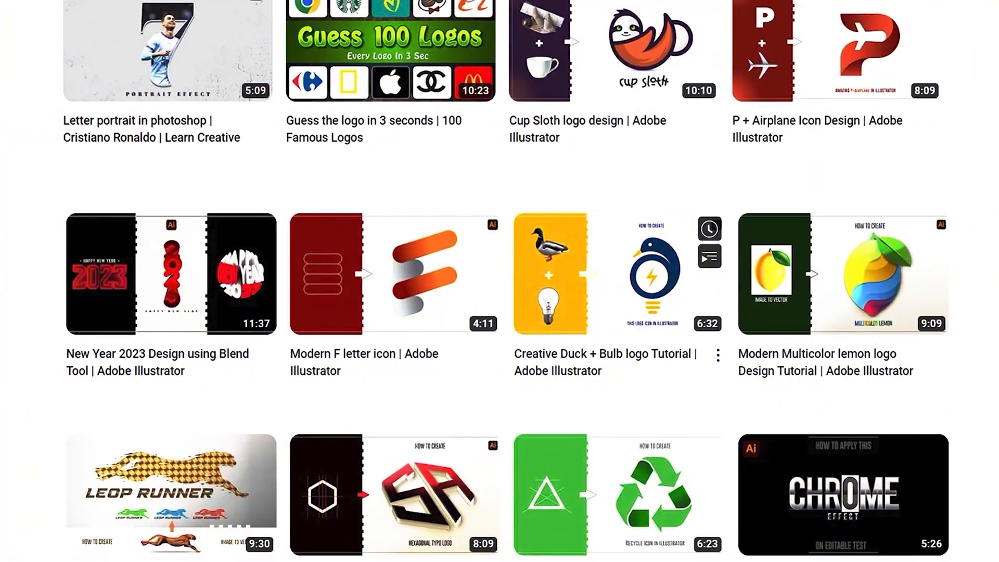